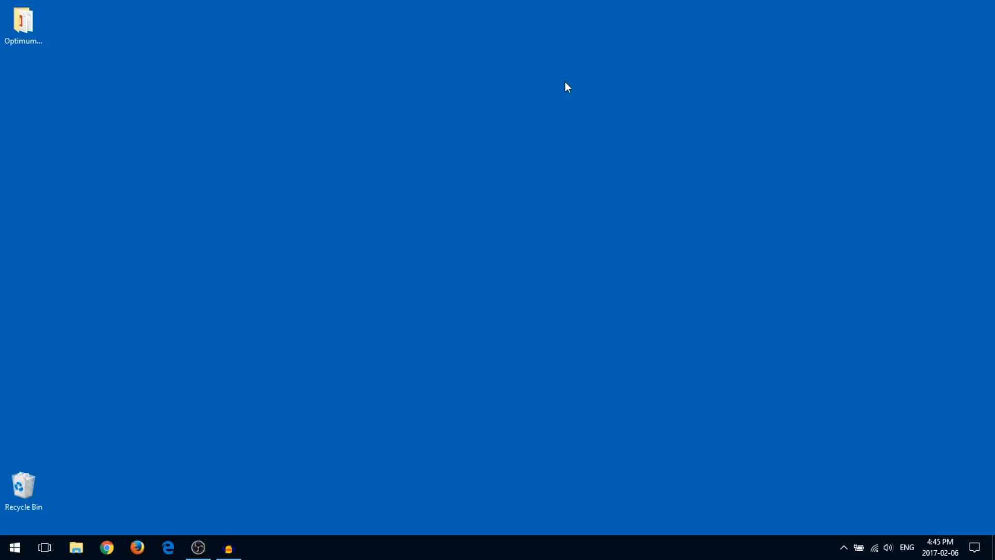
mouse_move(86, 34)
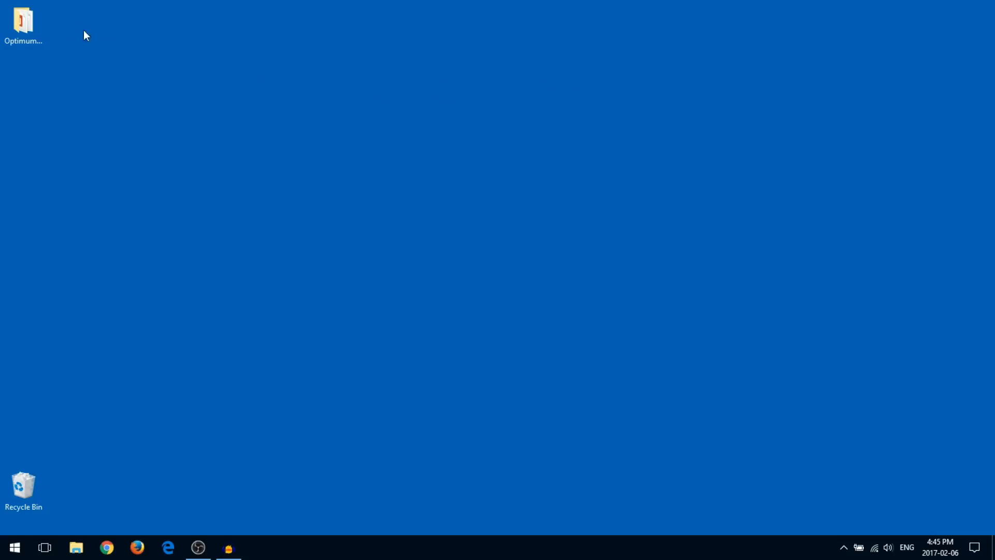
Step: Navigate from the desktop OptimumDynamics folder into Install - 1.3.1 and select setup.exe
double_click(25, 20)
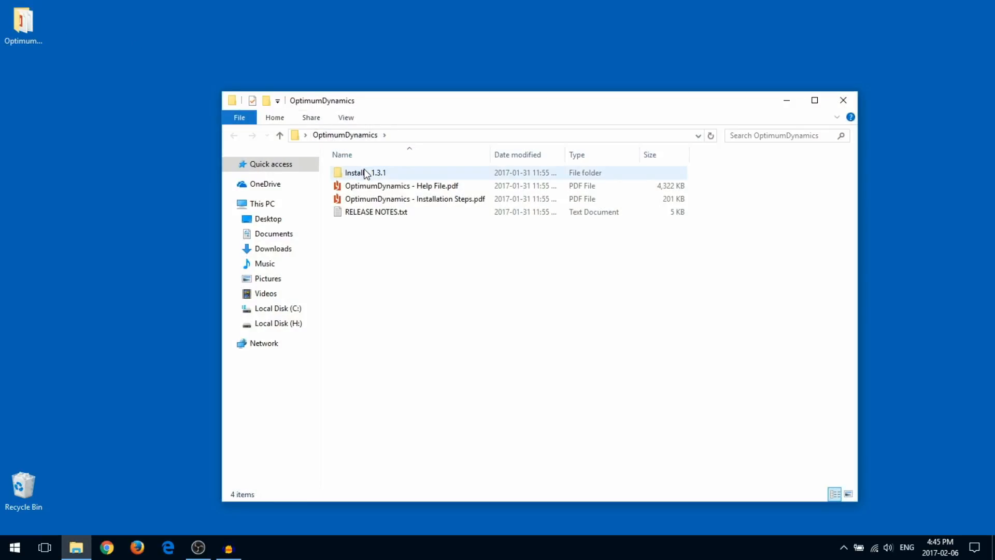
double_click(364, 172)
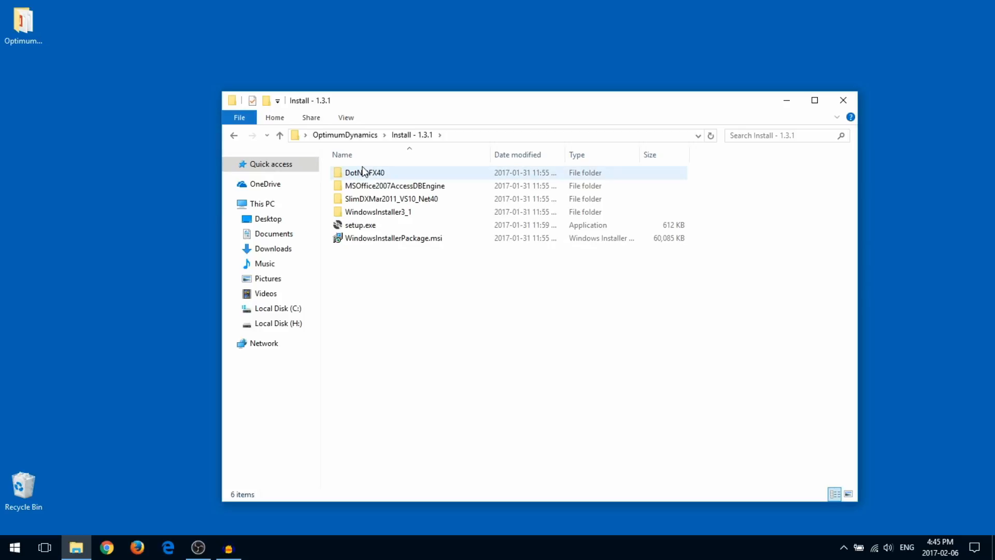
click(359, 225)
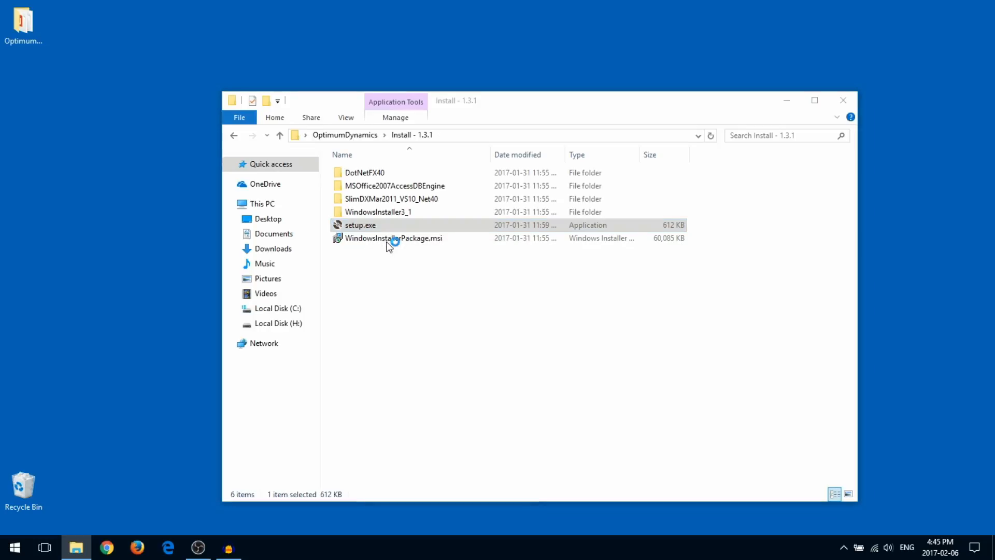
Step: Launch setup.exe, accept the SlimDX license and agree to install Access Database Engine
double_click(361, 225)
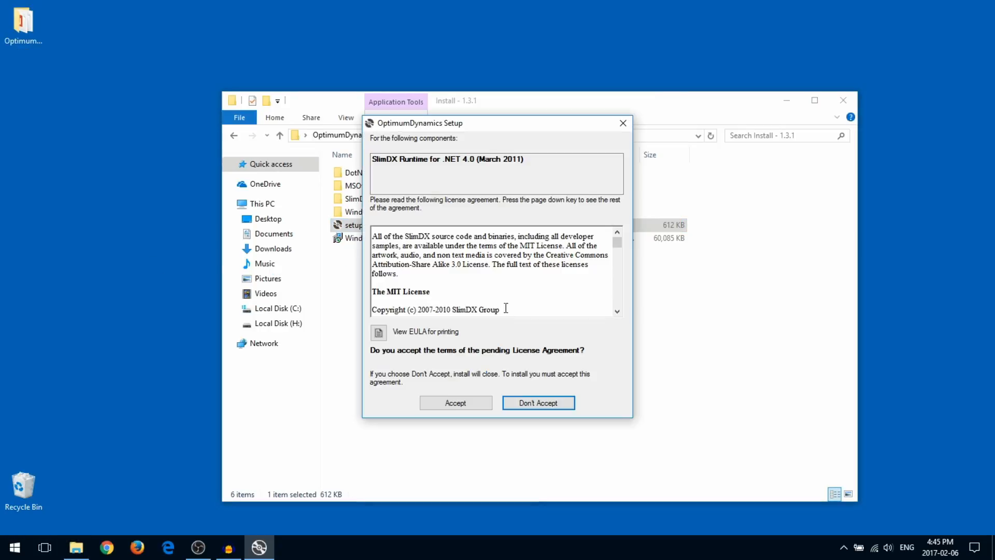
mouse_move(510, 293)
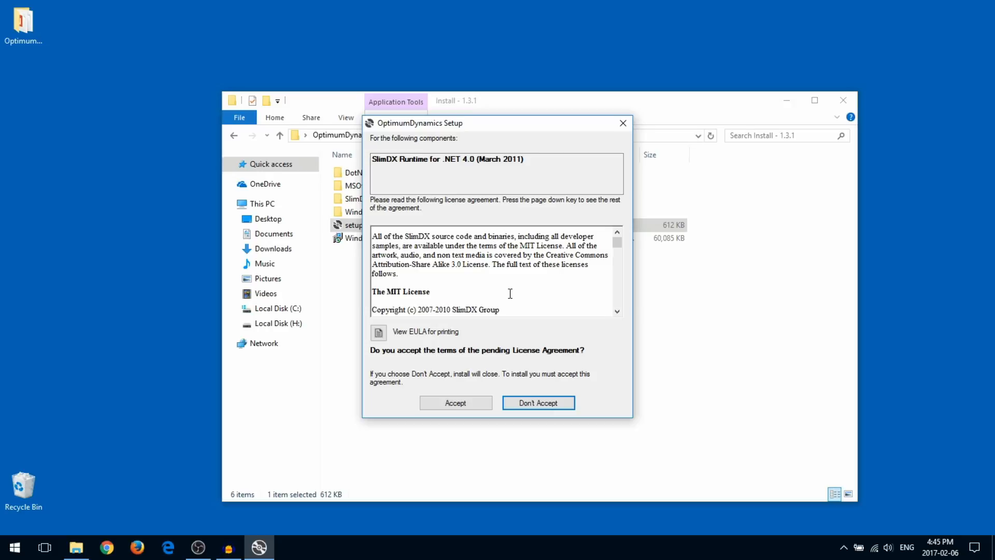
click(456, 402)
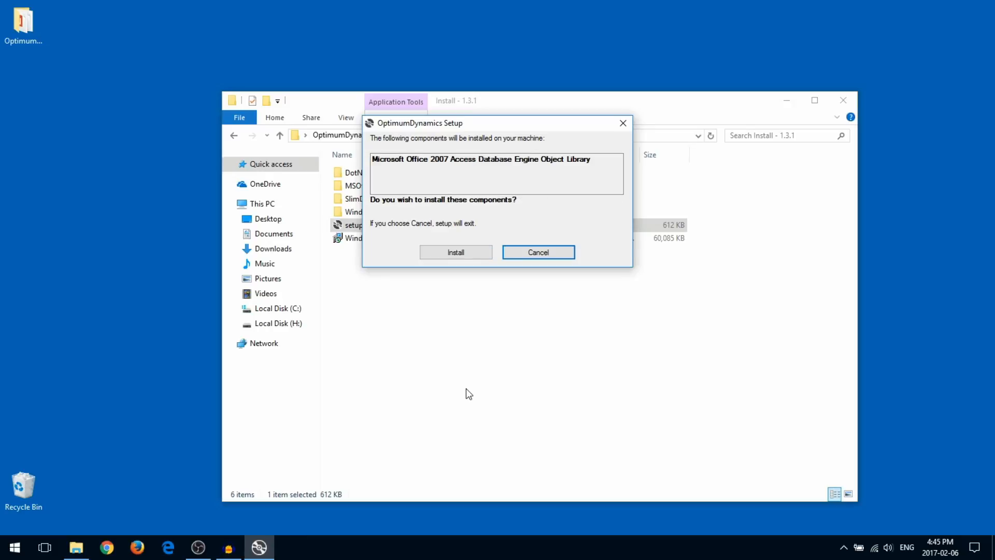
mouse_move(473, 362)
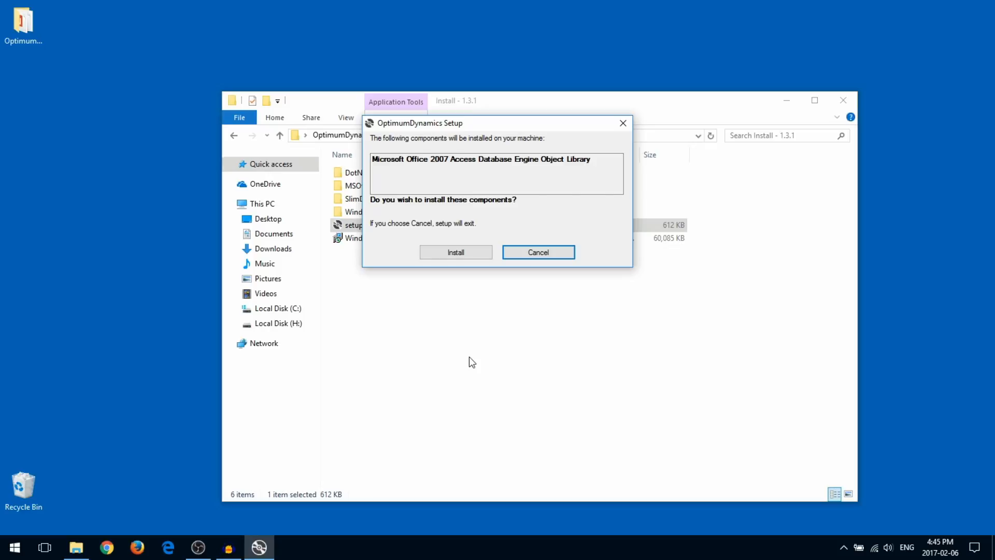
mouse_move(474, 320)
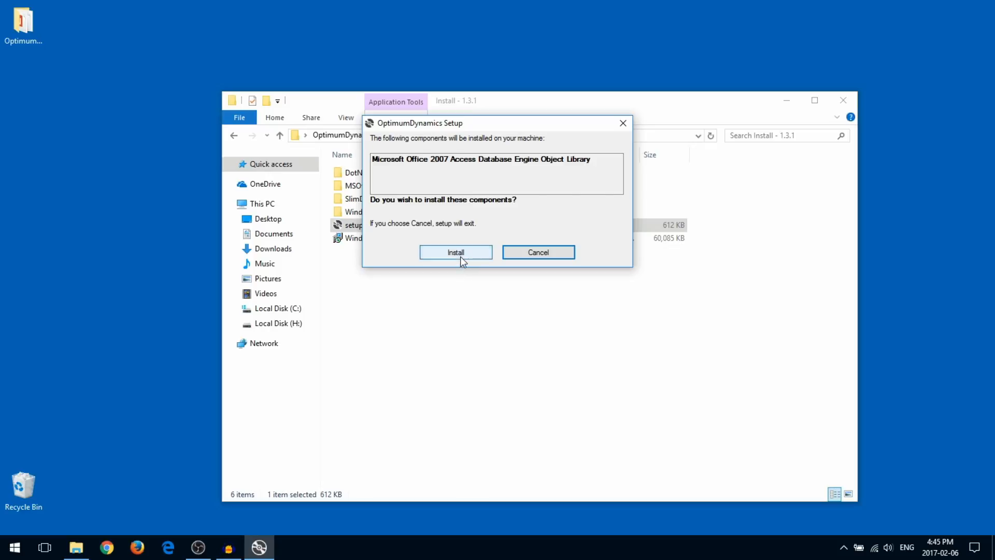
click(456, 252)
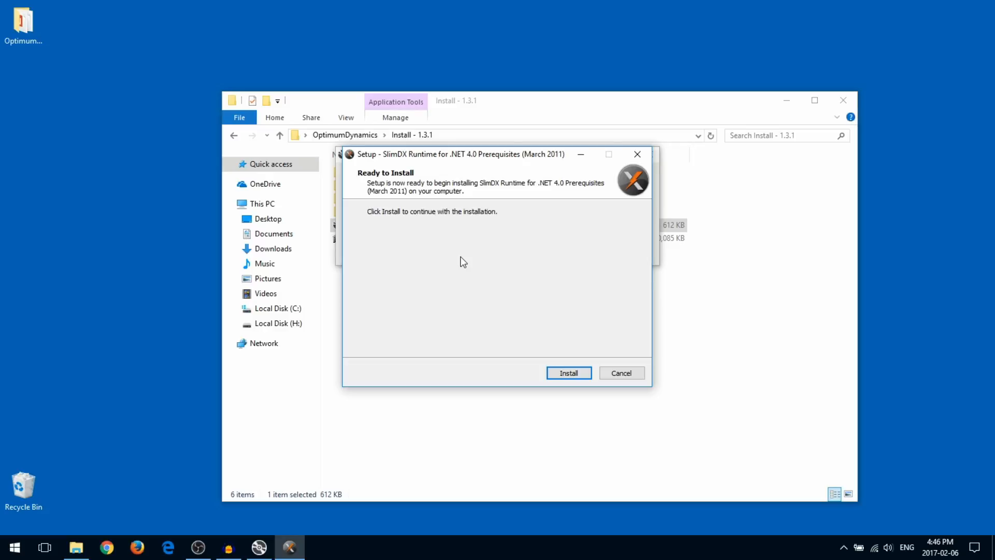
Step: Install the SlimDX Runtime and accept the SlimDX Redistributable license terms
click(568, 372)
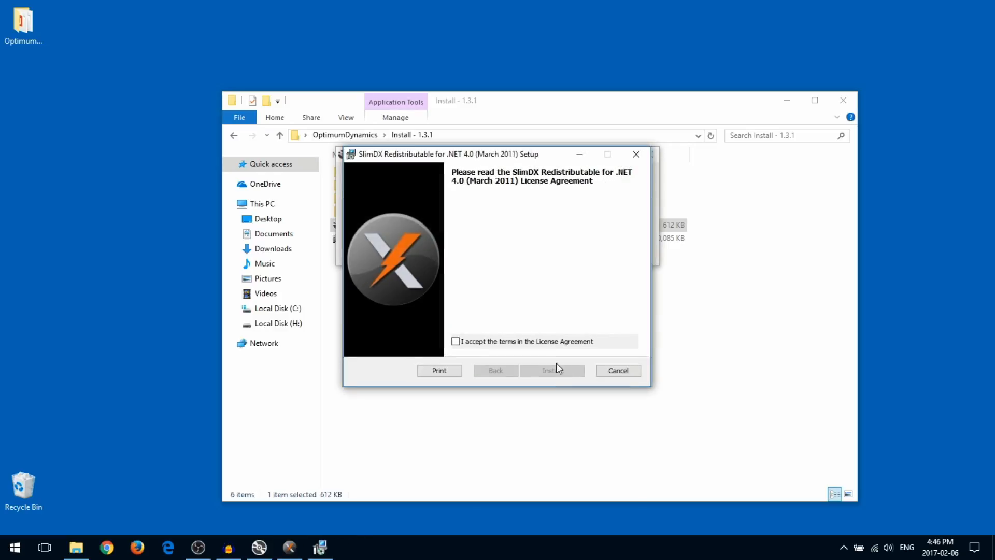
click(551, 370)
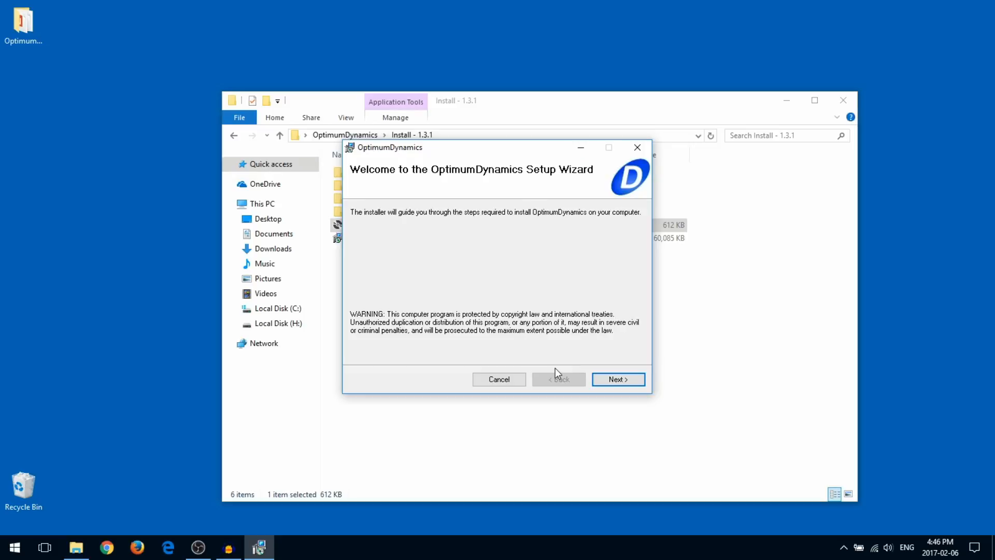
Step: Agree to the license, keep the default install folder, install OptimumDynamics and close the wizard
click(618, 379)
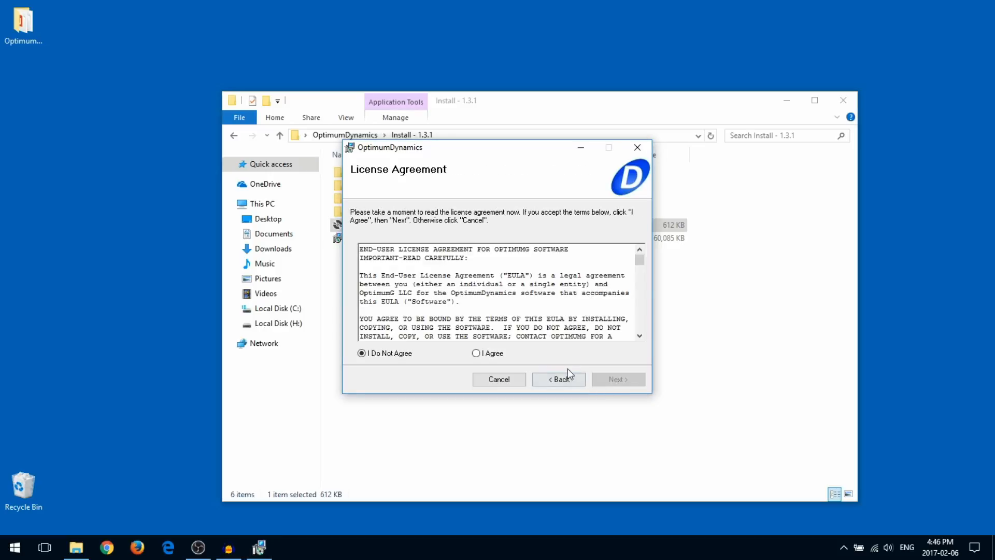
click(475, 353)
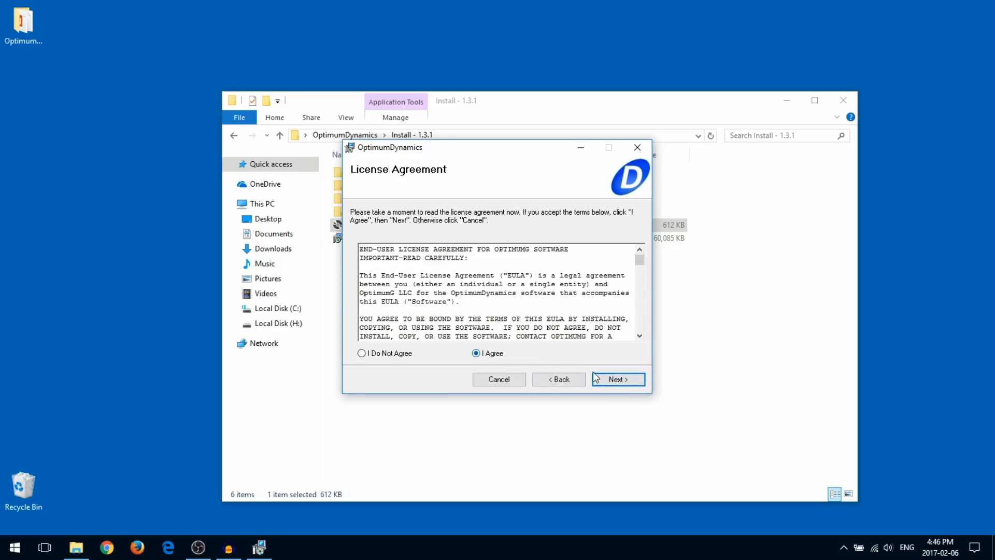
click(617, 379)
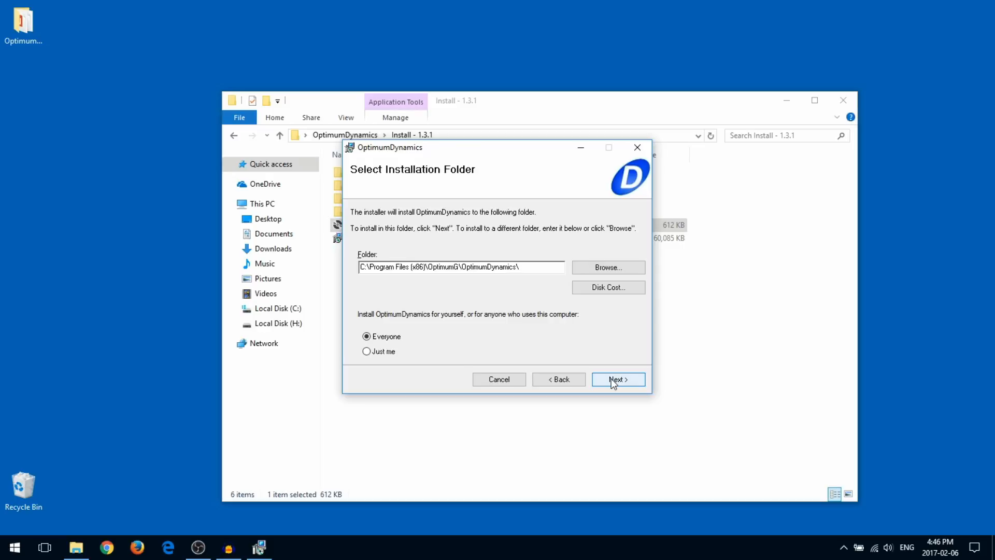
click(618, 379)
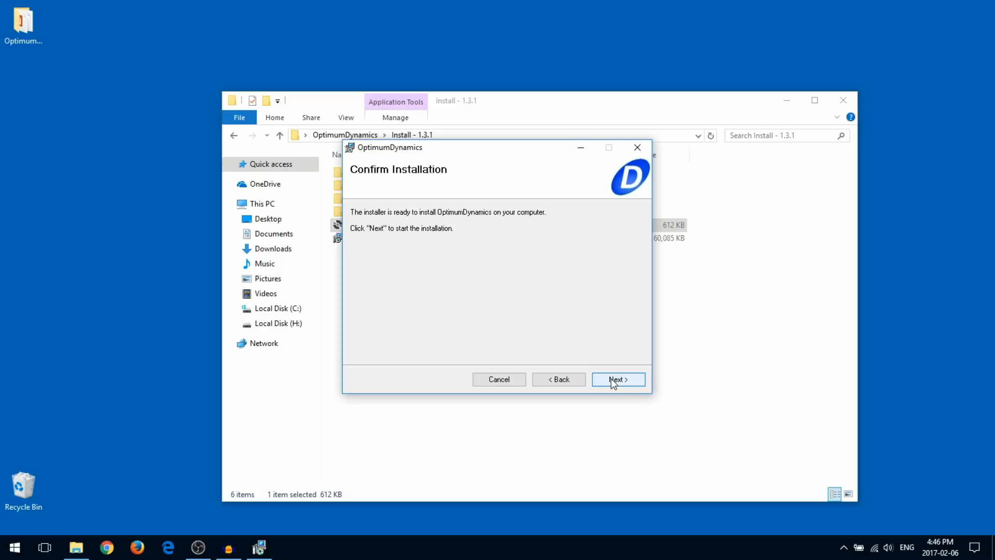
click(618, 380)
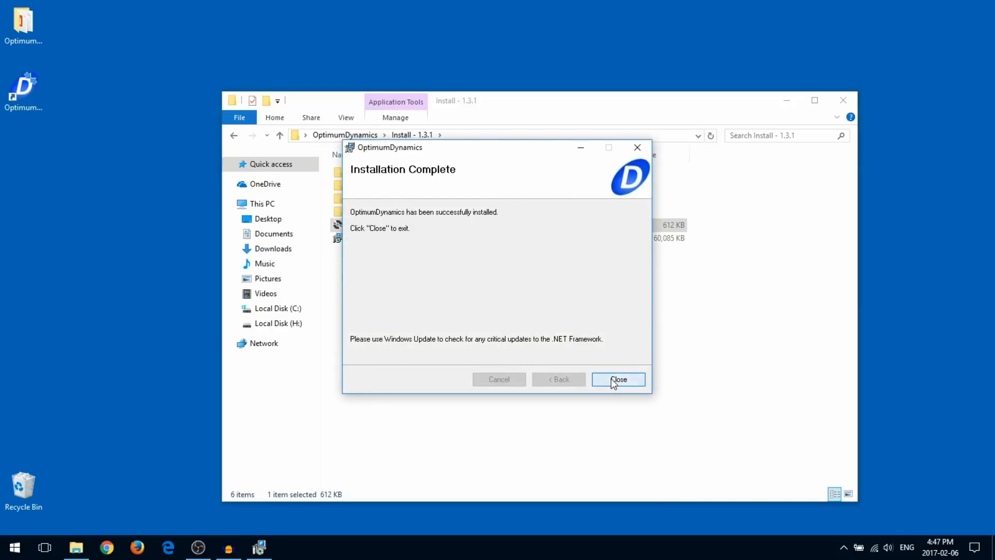
click(618, 380)
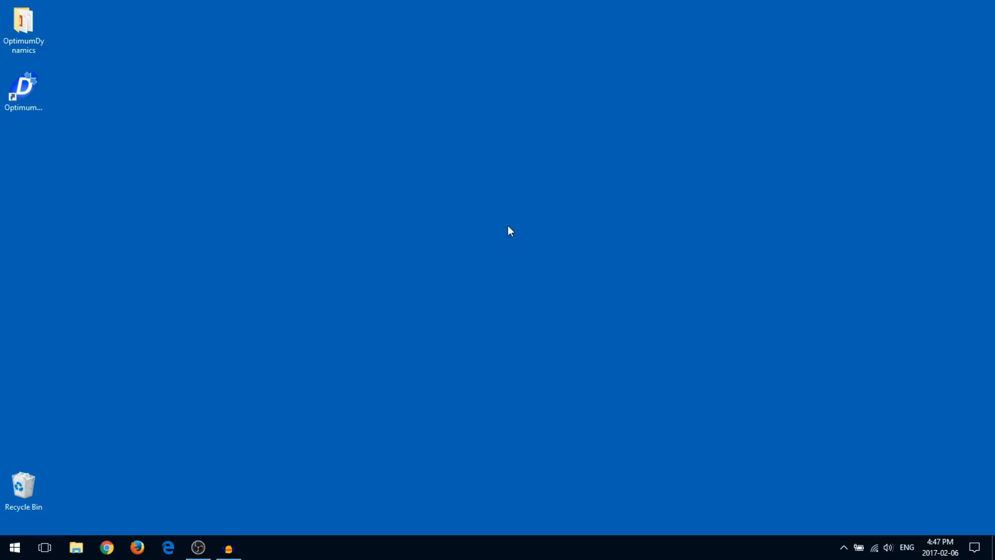
mouse_move(161, 120)
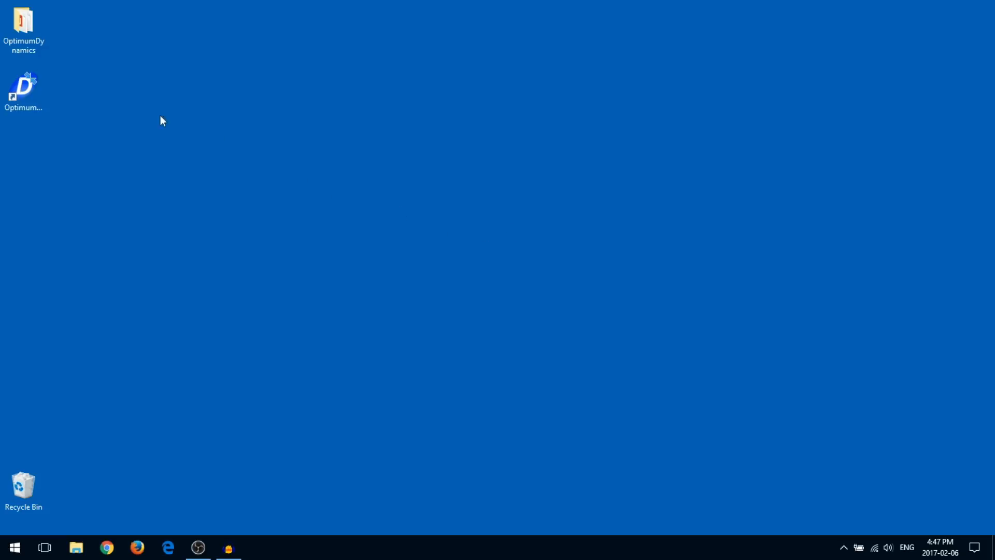
Step: Launch OptimumDynamics from its desktop shortcut, approving the User Account Control prompt
click(25, 88)
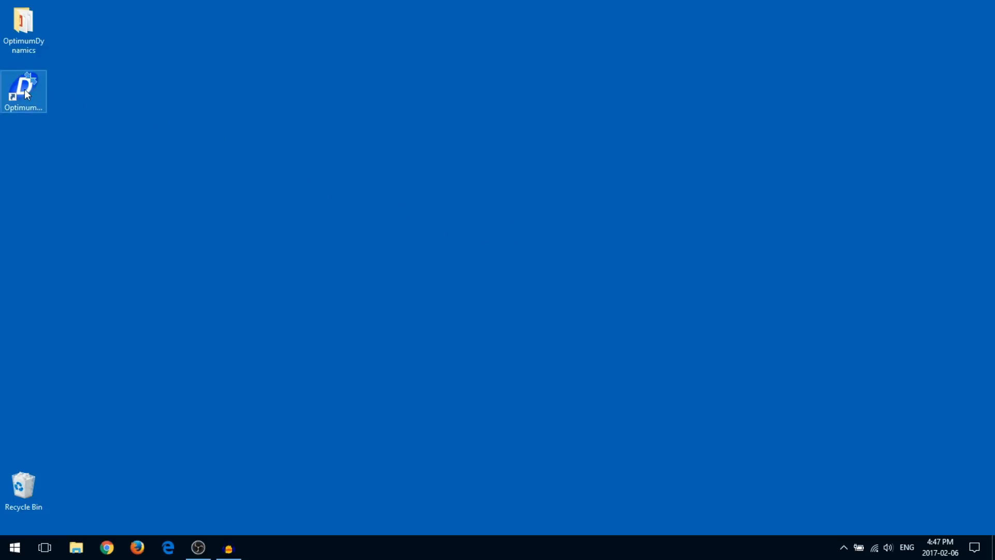
double_click(22, 88)
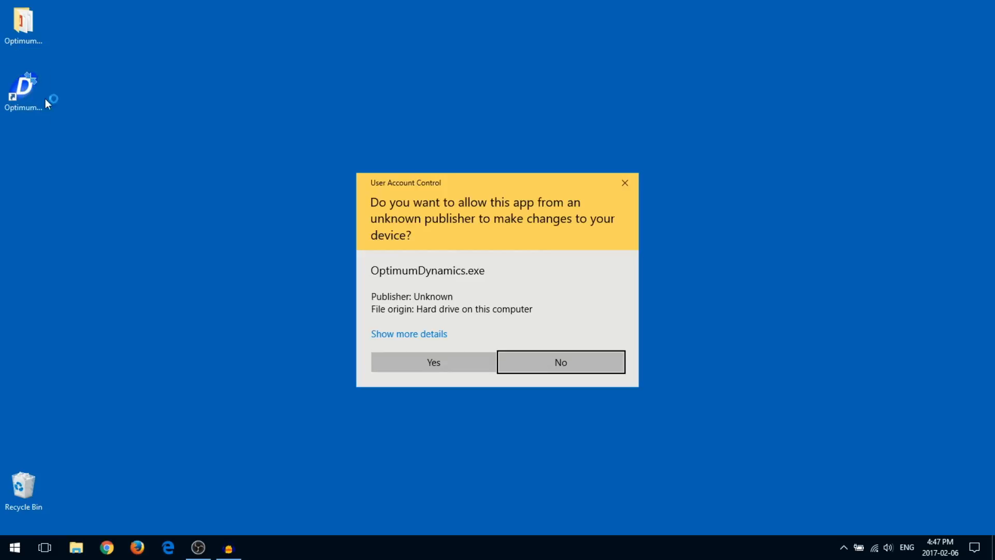
click(434, 362)
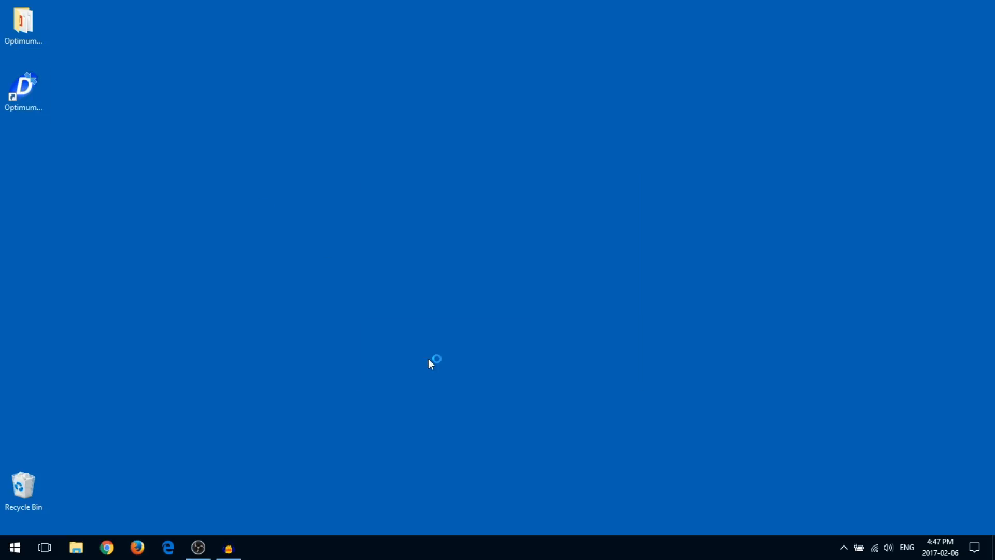
double_click(25, 87)
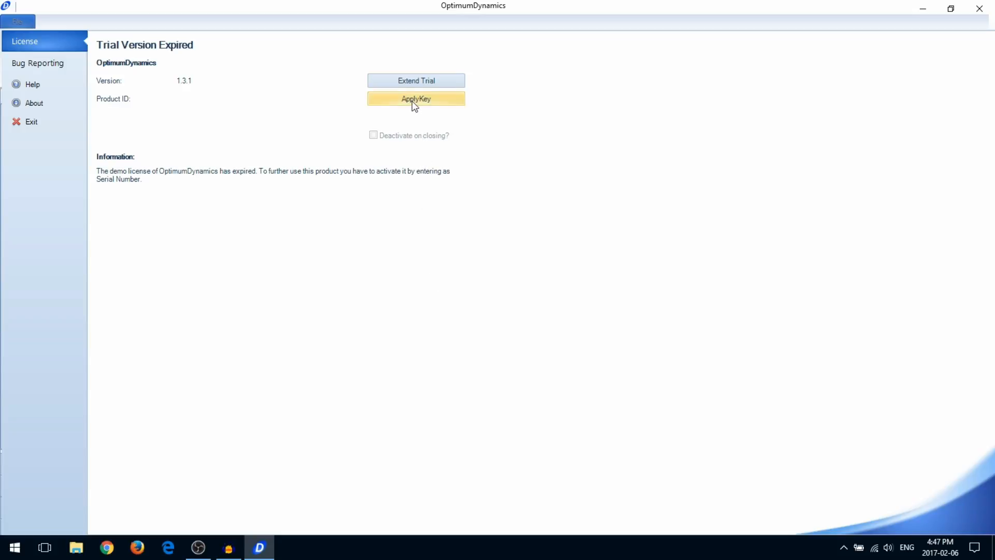
click(417, 99)
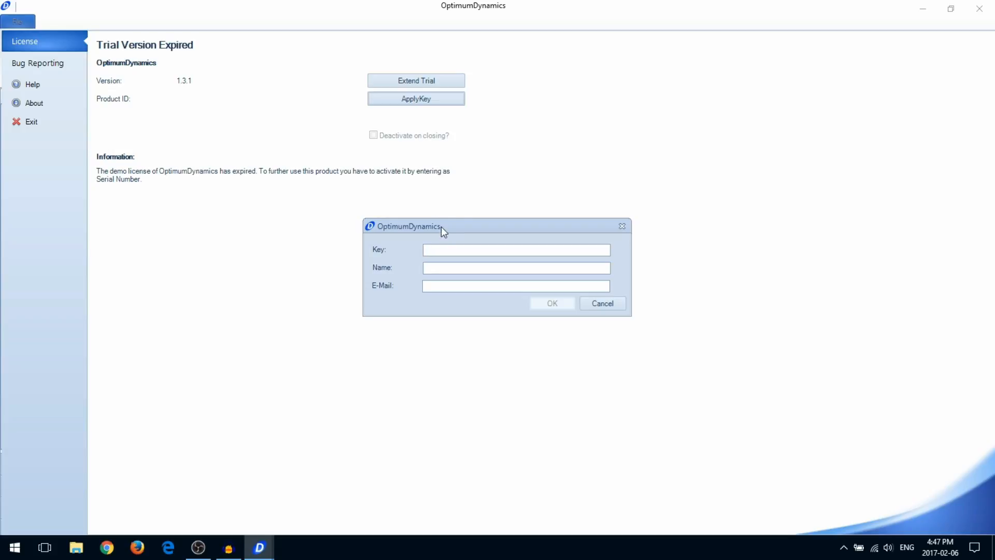
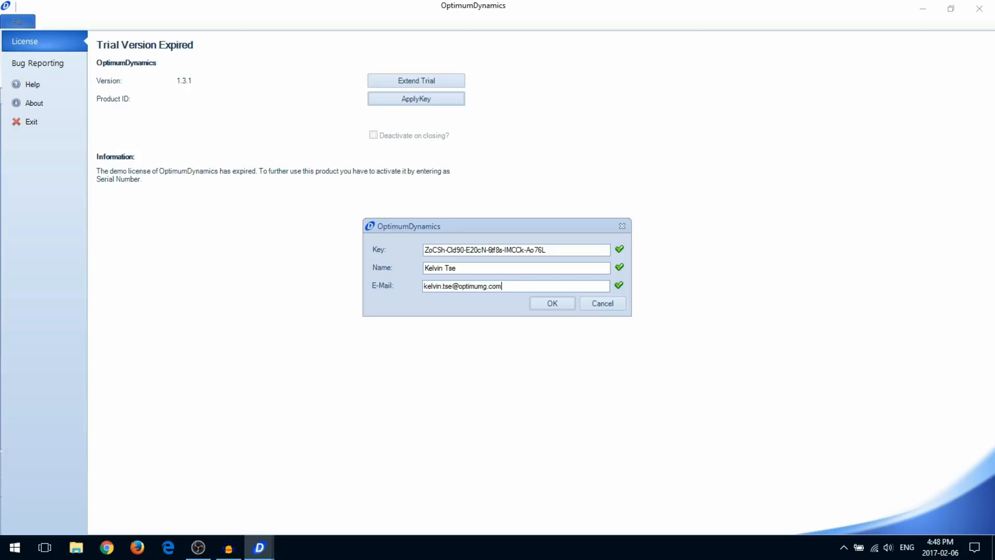
click(551, 303)
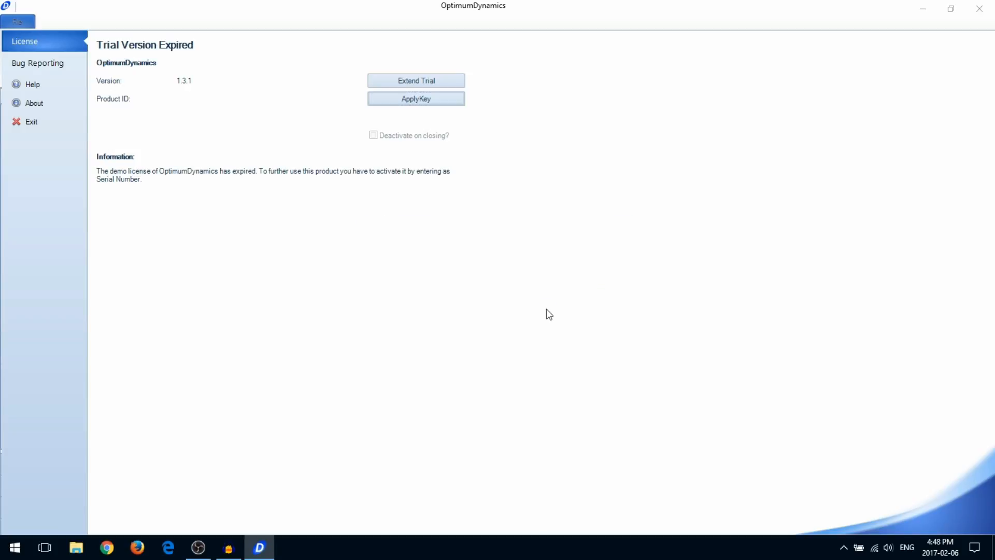
Step: Apply the key and dismiss the 'Activation keys successfully applied' confirmation
click(416, 98)
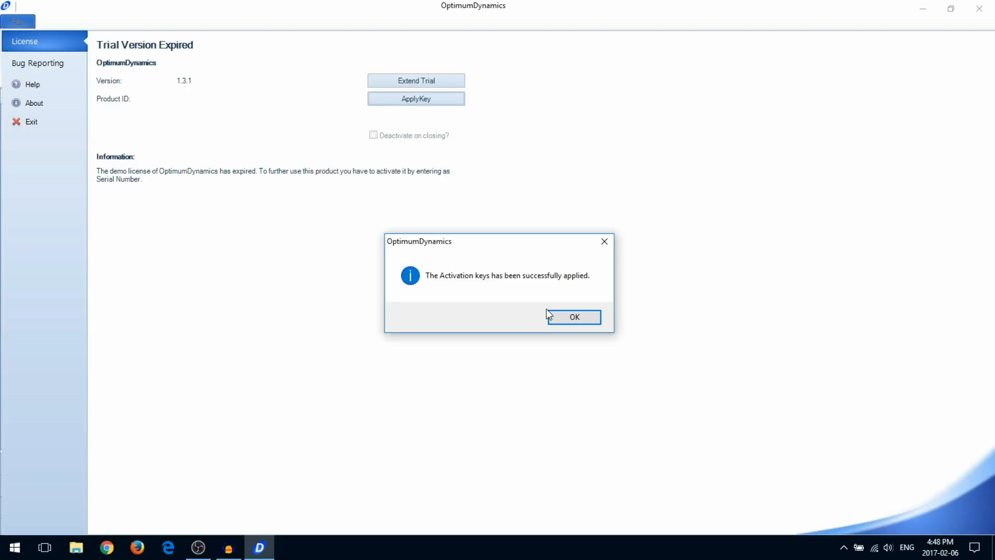
click(575, 317)
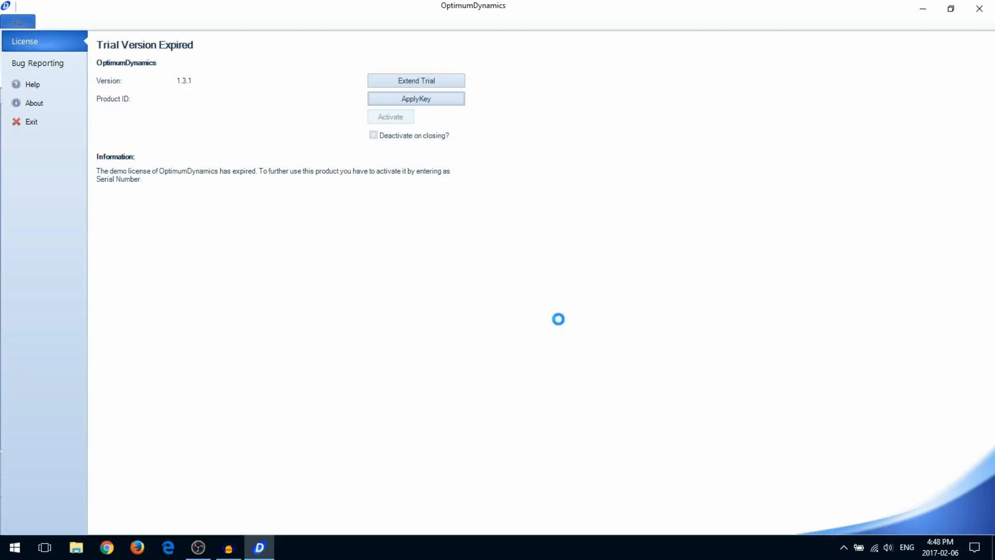